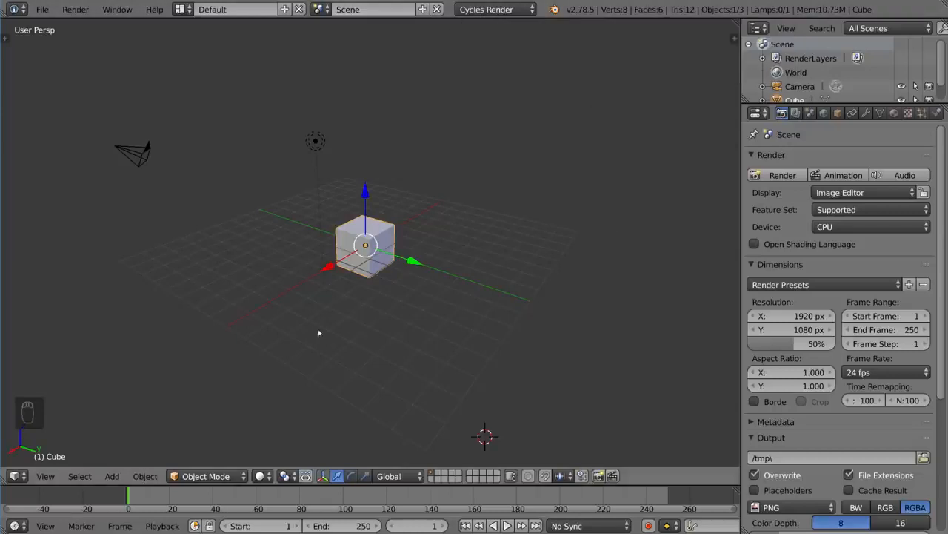
pyautogui.moveTo(388, 215)
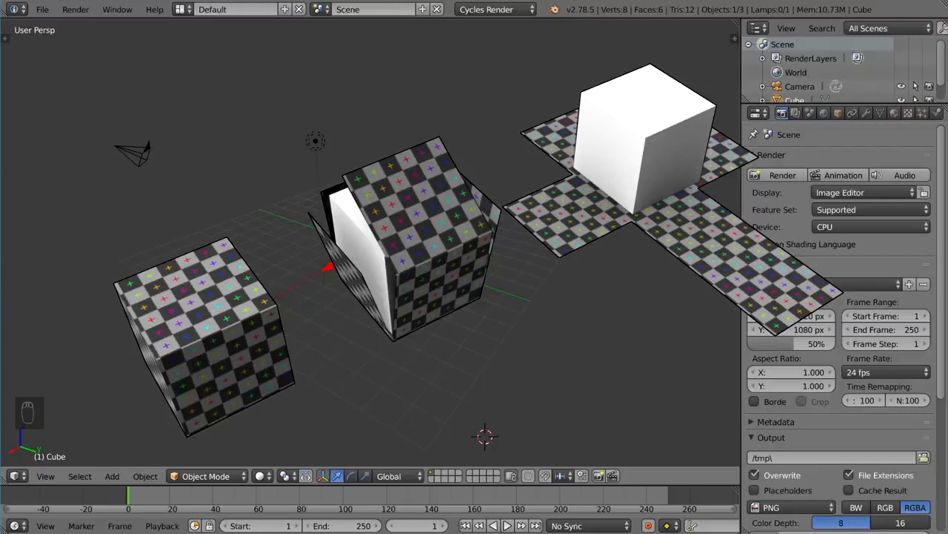
# - Turn the lower split area into a UV/Image Editor, leaving it empty with no image chosen
pyautogui.press('n')
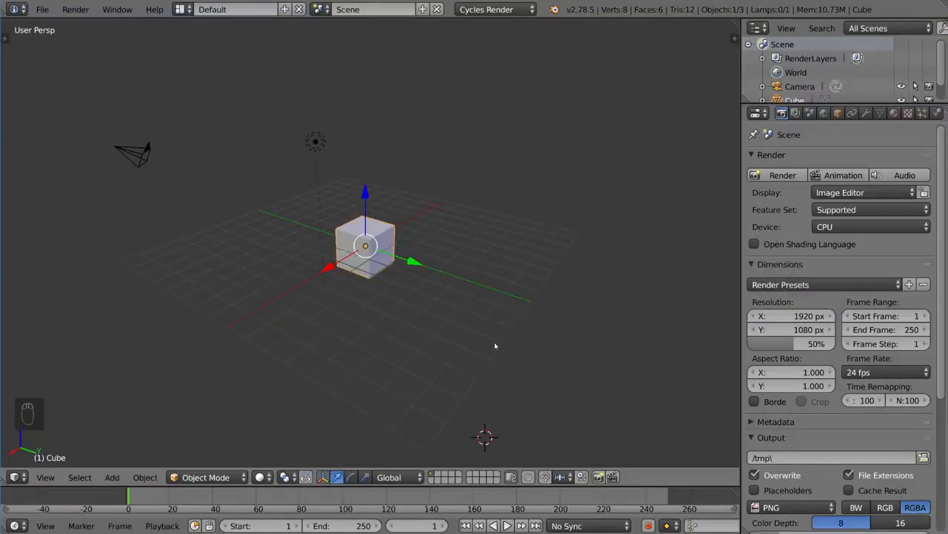
pyautogui.moveTo(460, 347)
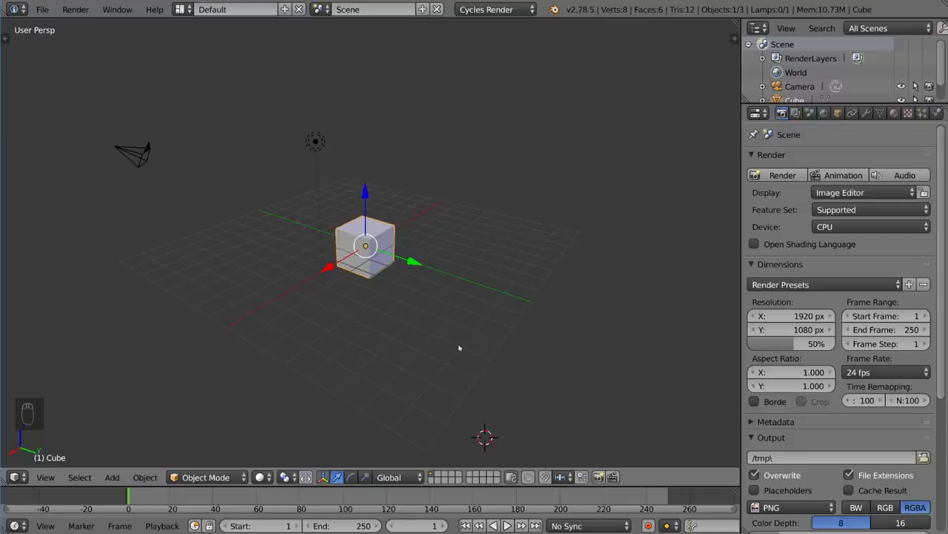
pyautogui.moveTo(199, 386)
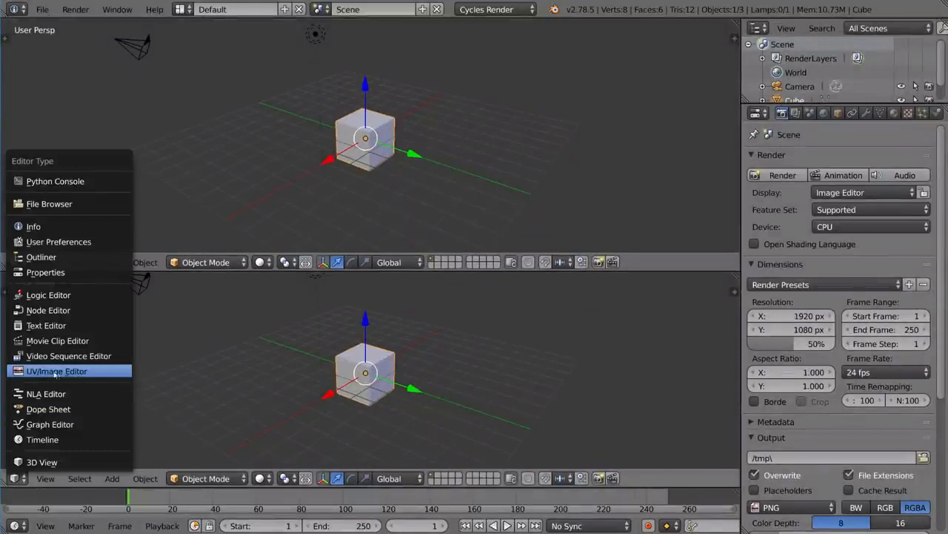
pyautogui.click(56, 371)
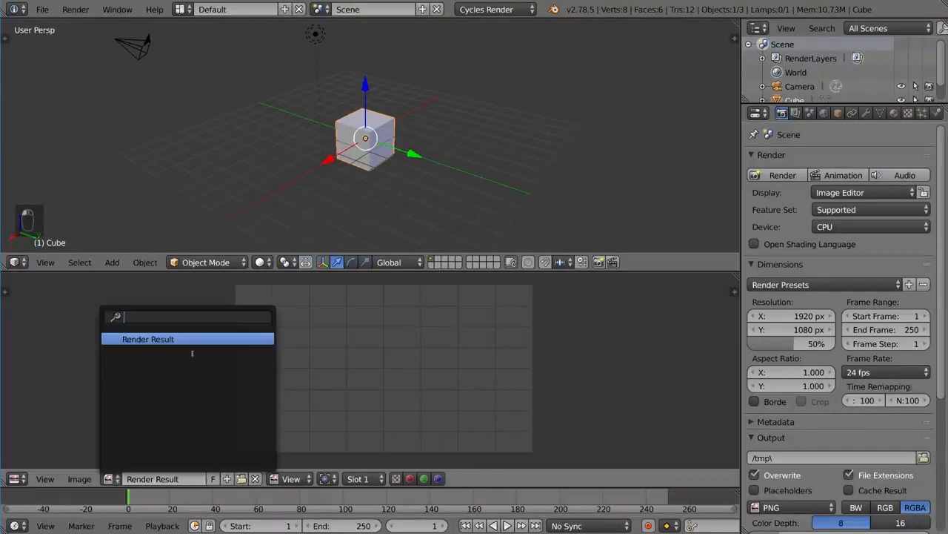
pyautogui.click(148, 338)
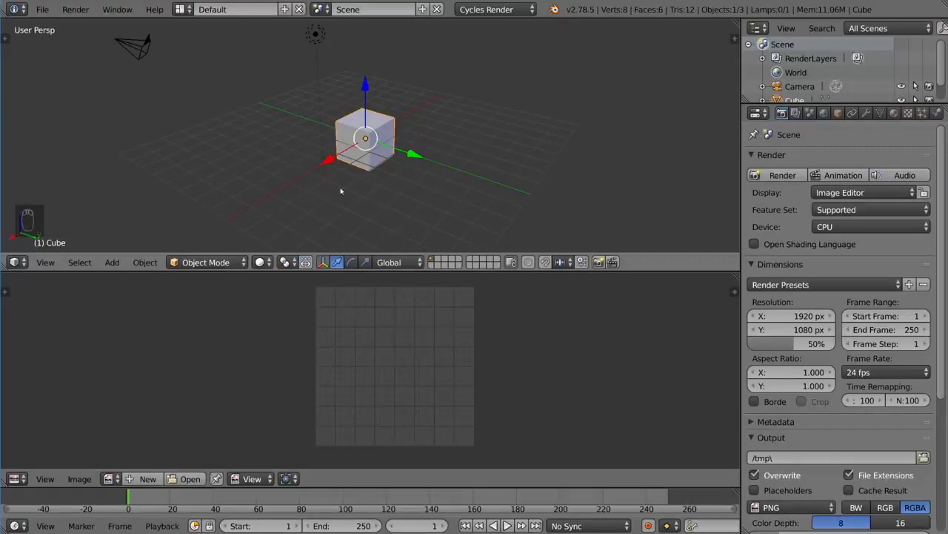
pyautogui.moveTo(433, 157)
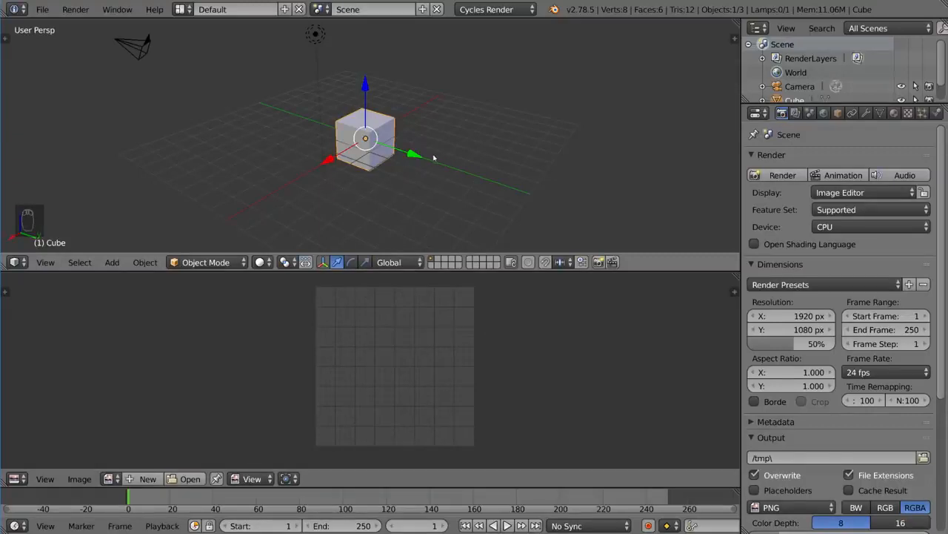
# - Enter Edit Mode on the cube with its whole mesh selected
pyautogui.press('Tab')
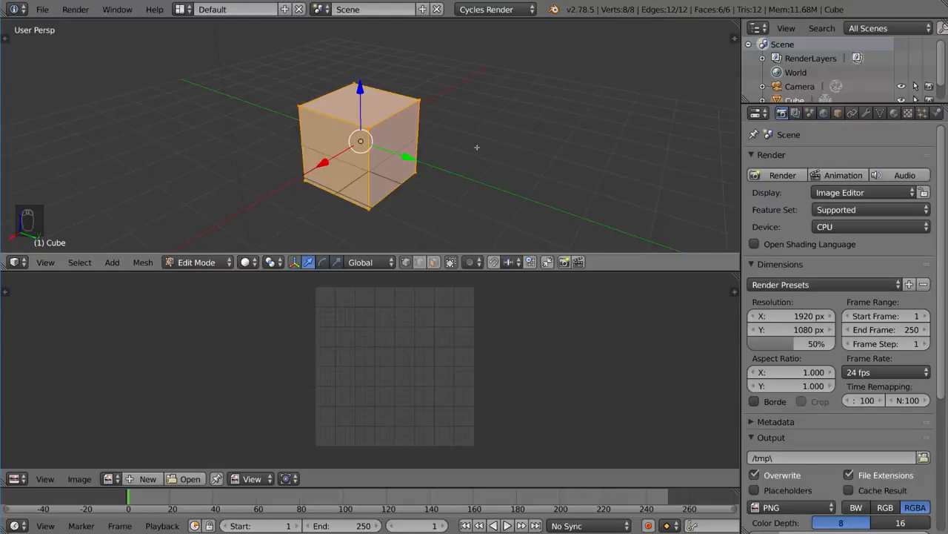
pyautogui.moveTo(415, 317)
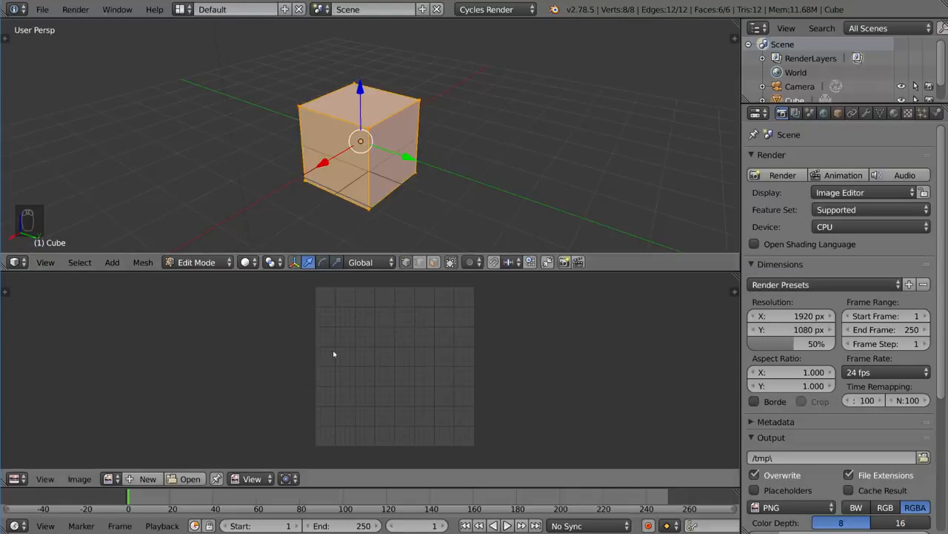
pyautogui.moveTo(385, 342)
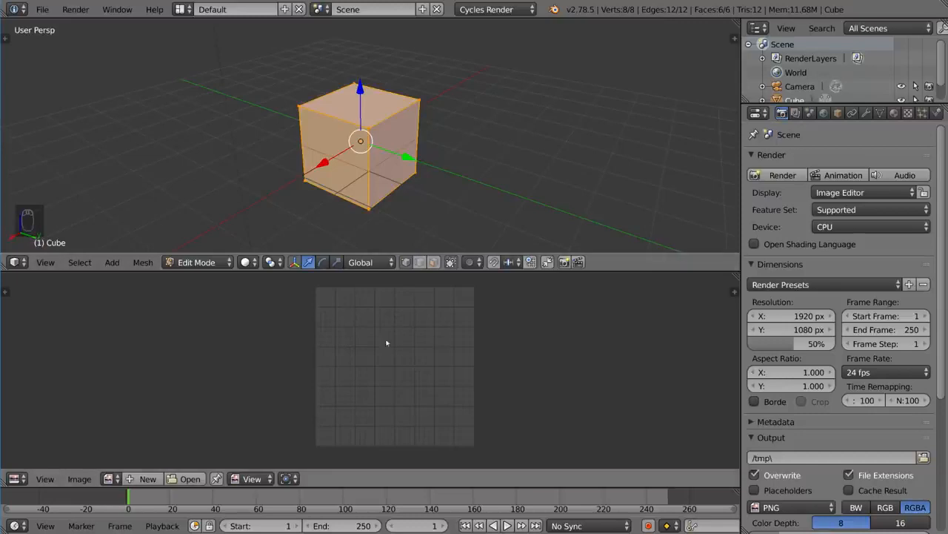
pyautogui.moveTo(466, 346)
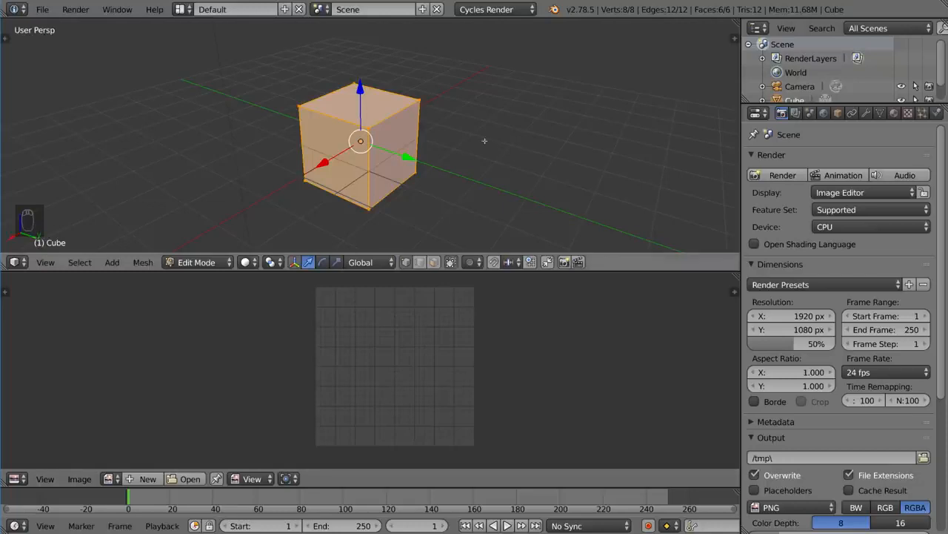
# - Bring up the UV Mapping menu for the fully selected cube
pyautogui.press('u')
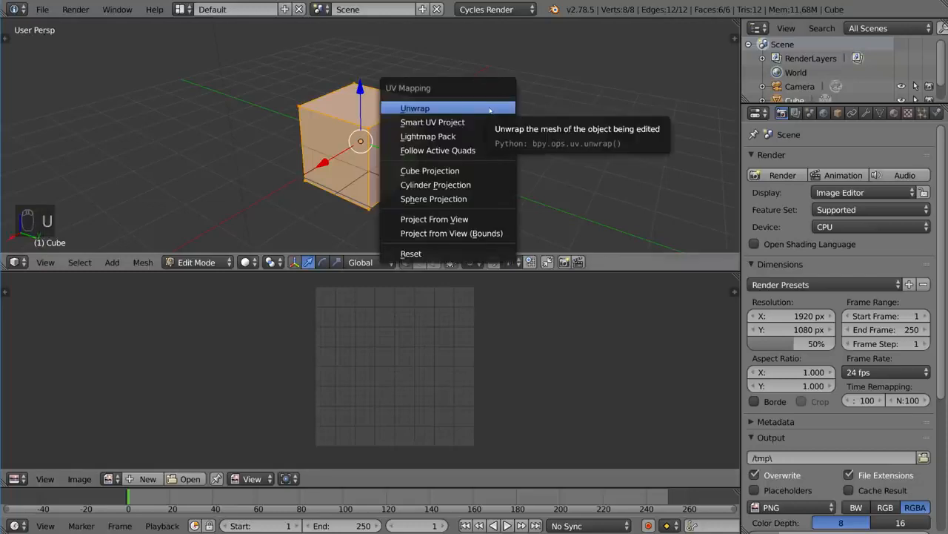
pyautogui.moveTo(437, 149)
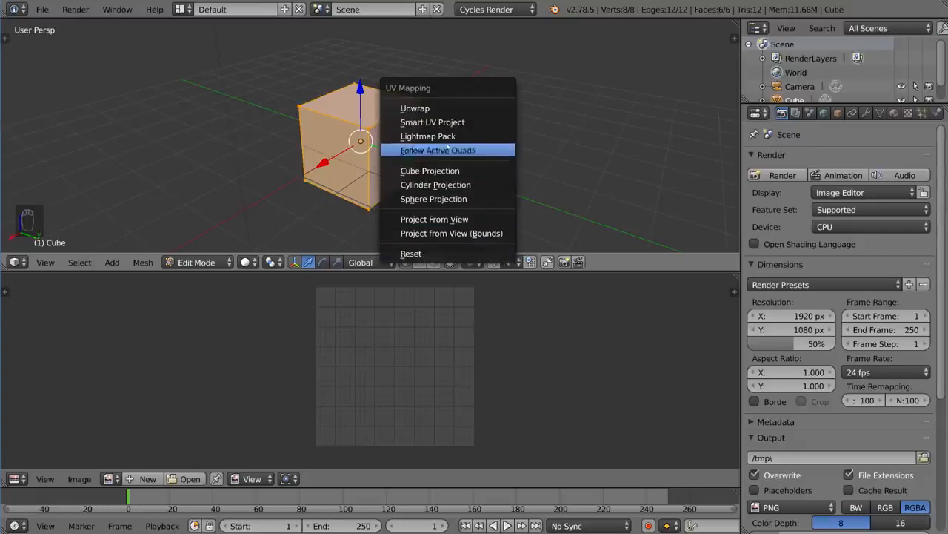
pyautogui.moveTo(427, 136)
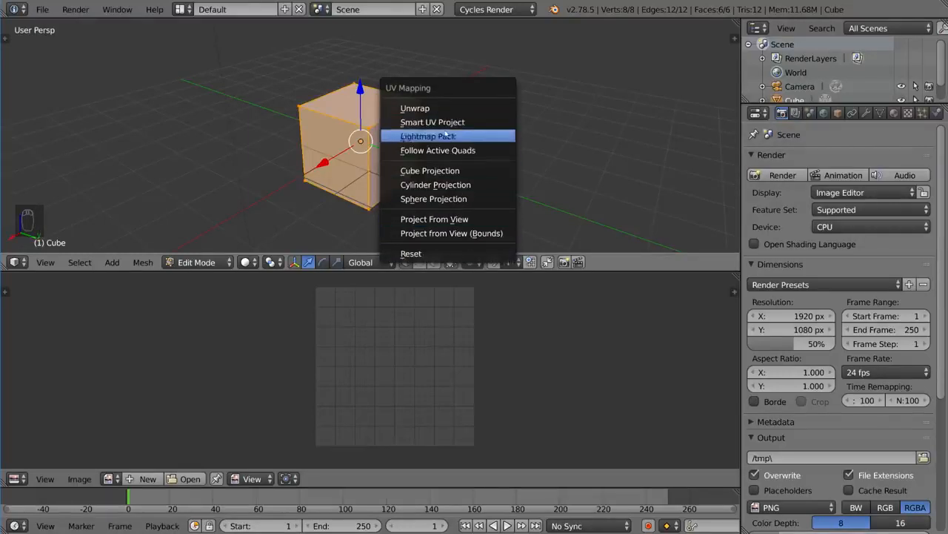
pyautogui.moveTo(415, 108)
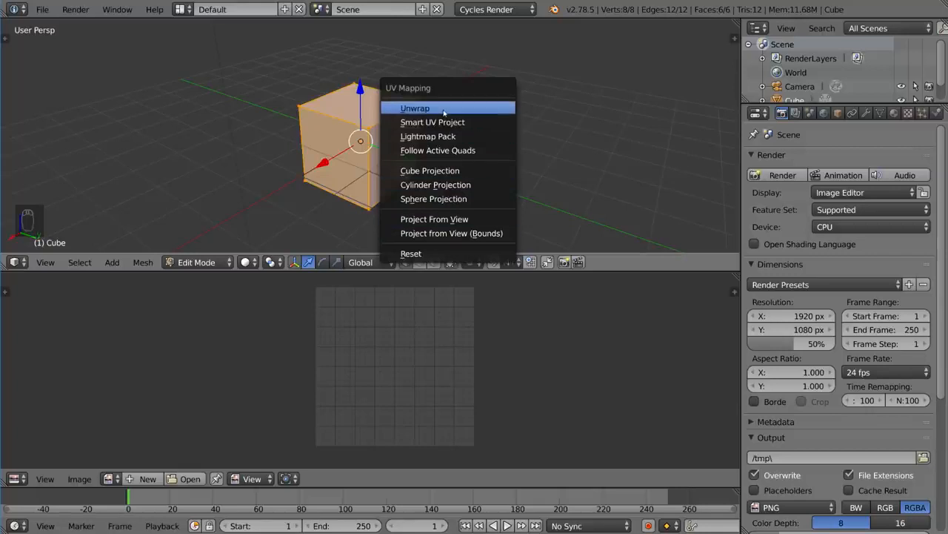
pyautogui.moveTo(429, 136)
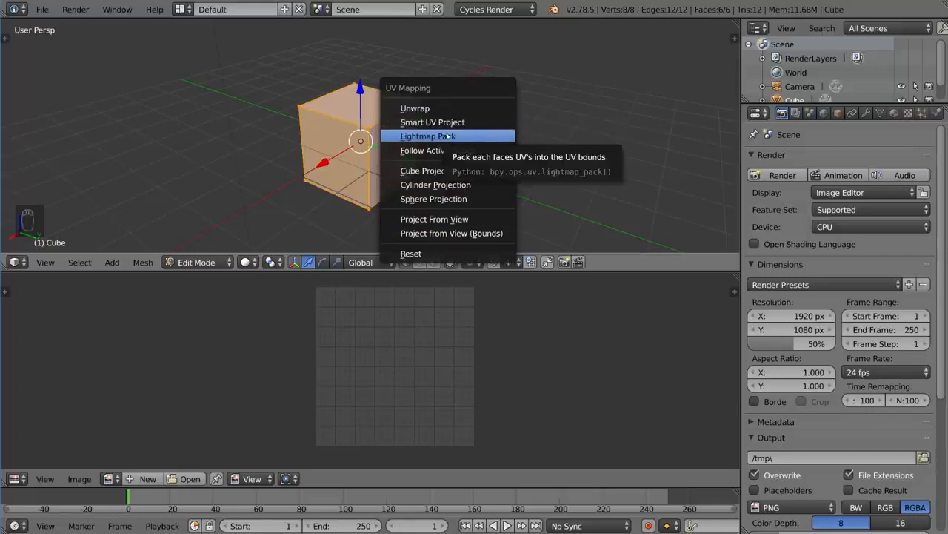
pyautogui.moveTo(432, 122)
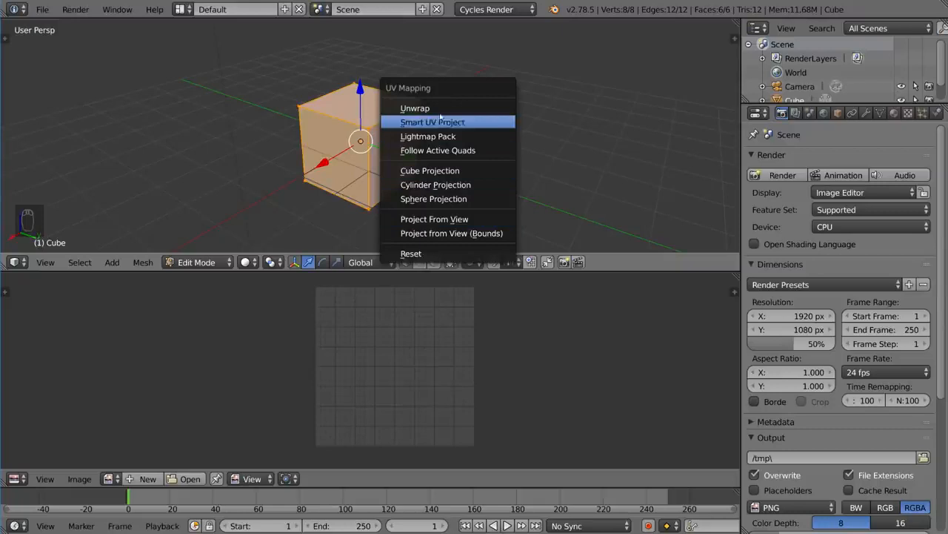
pyautogui.moveTo(415, 108)
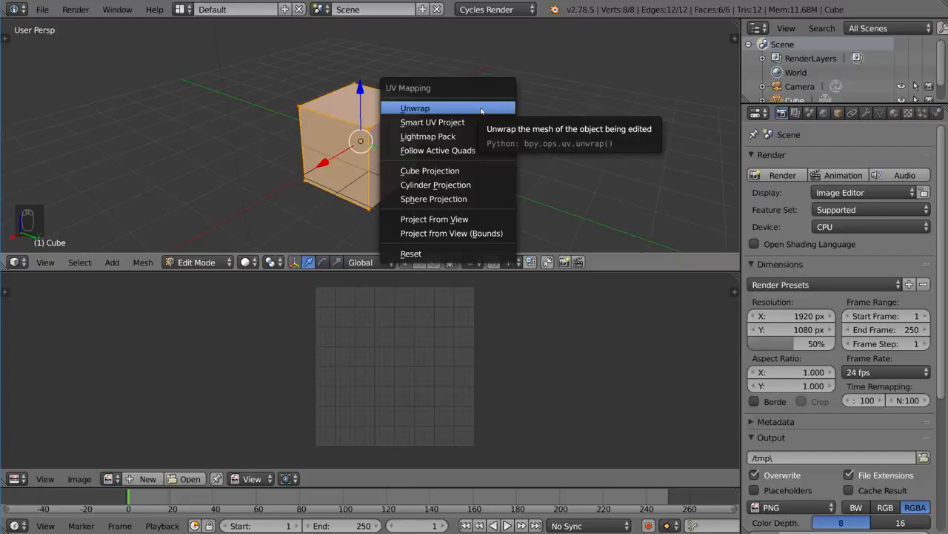
pyautogui.moveTo(433, 122)
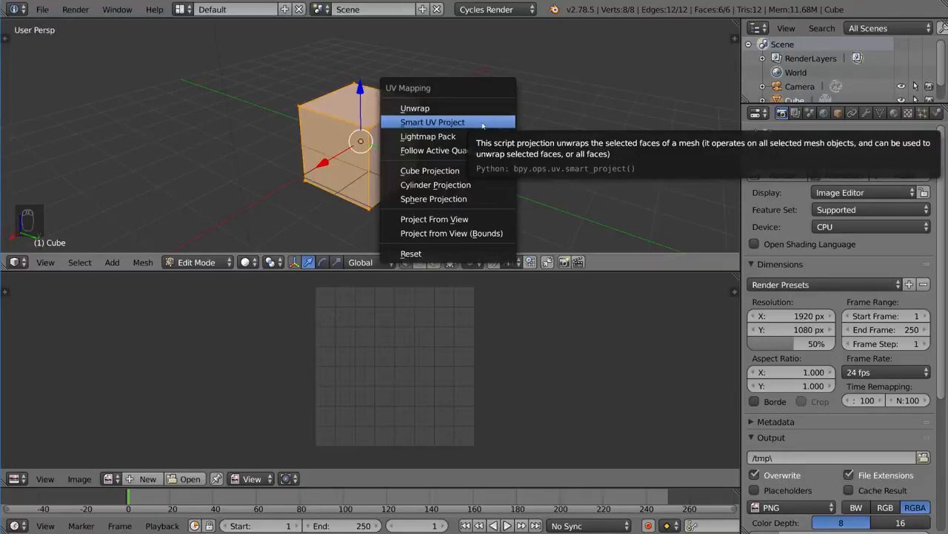
pyautogui.moveTo(429, 136)
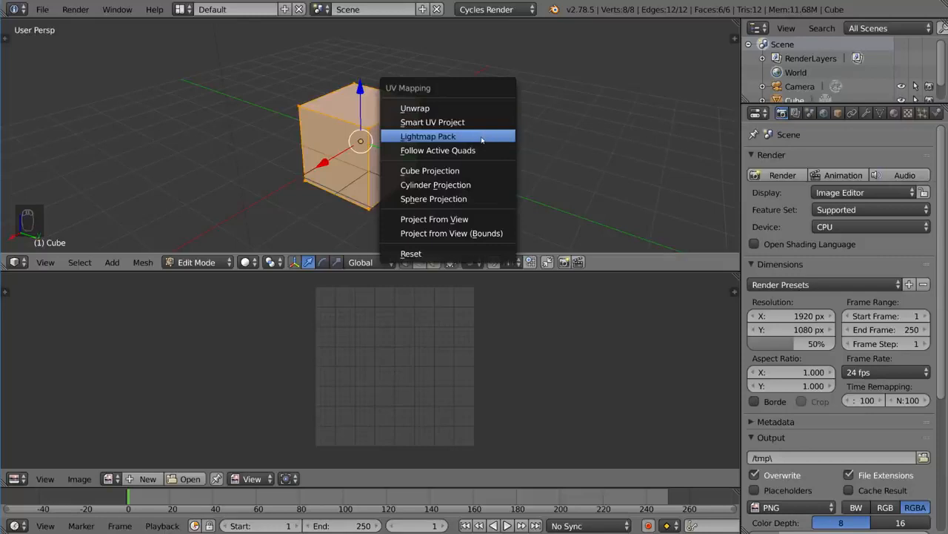
pyautogui.moveTo(433, 199)
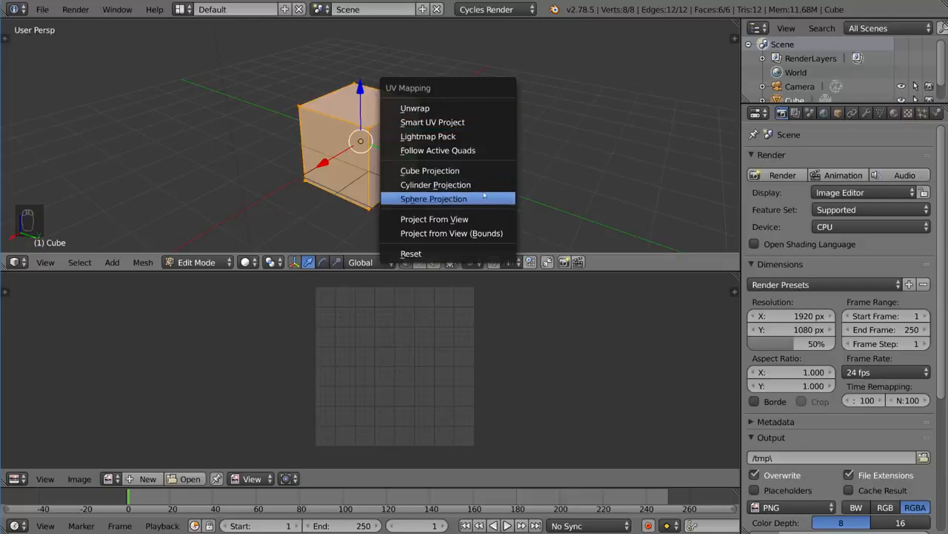
pyautogui.moveTo(436, 184)
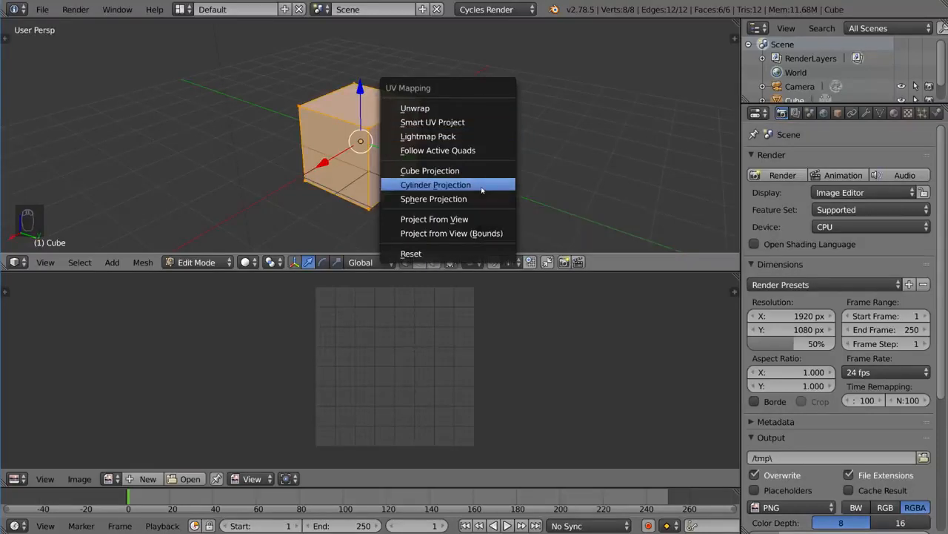
pyautogui.moveTo(435, 220)
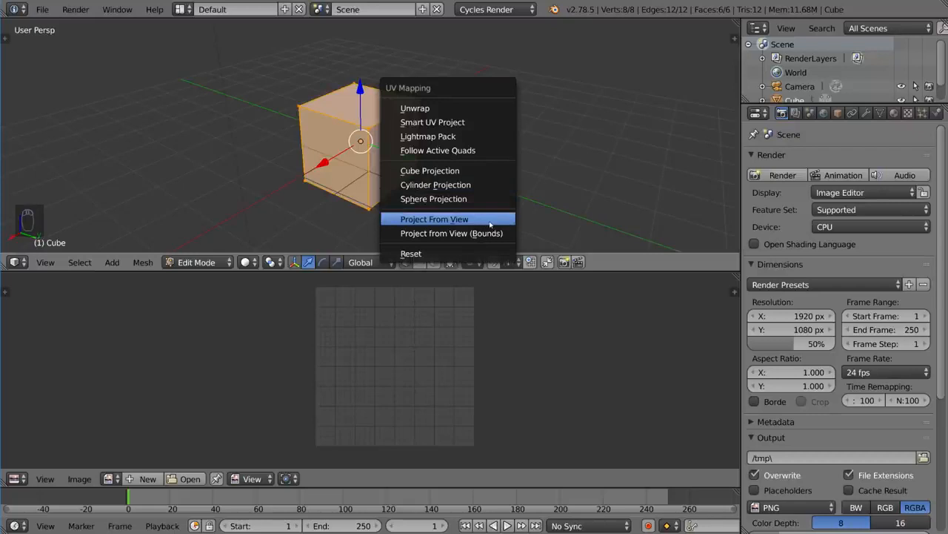
pyautogui.moveTo(434, 219)
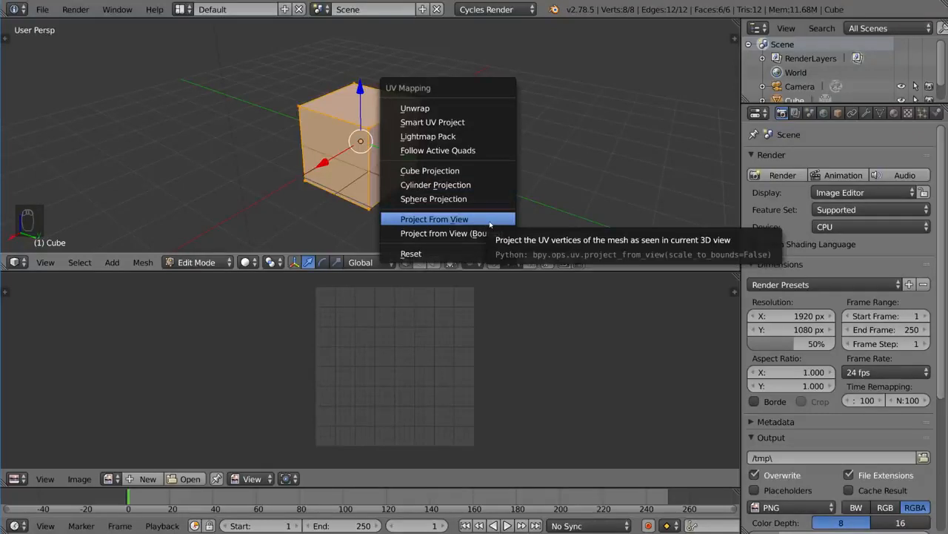
pyautogui.moveTo(484, 219)
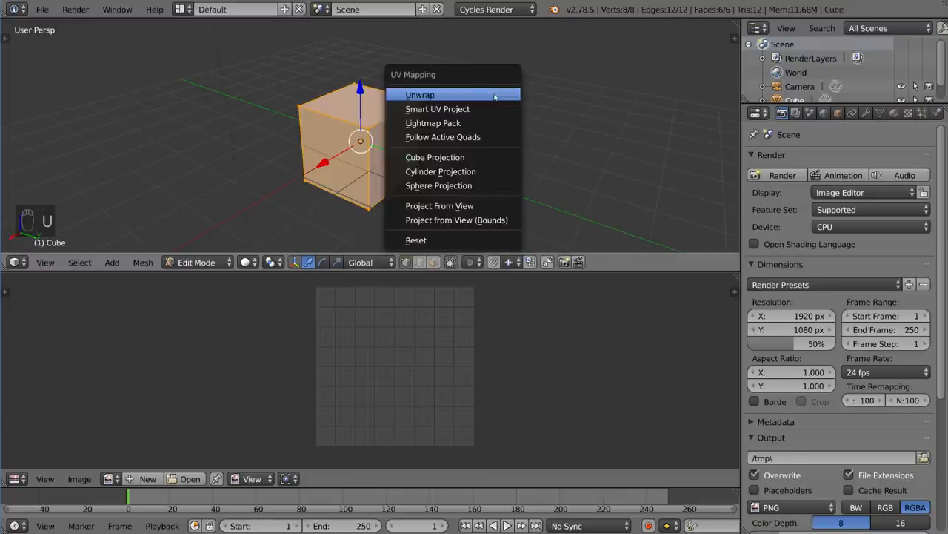
# - Unwrap the cube's mesh so its UVs fill the UV editor
pyautogui.click(421, 95)
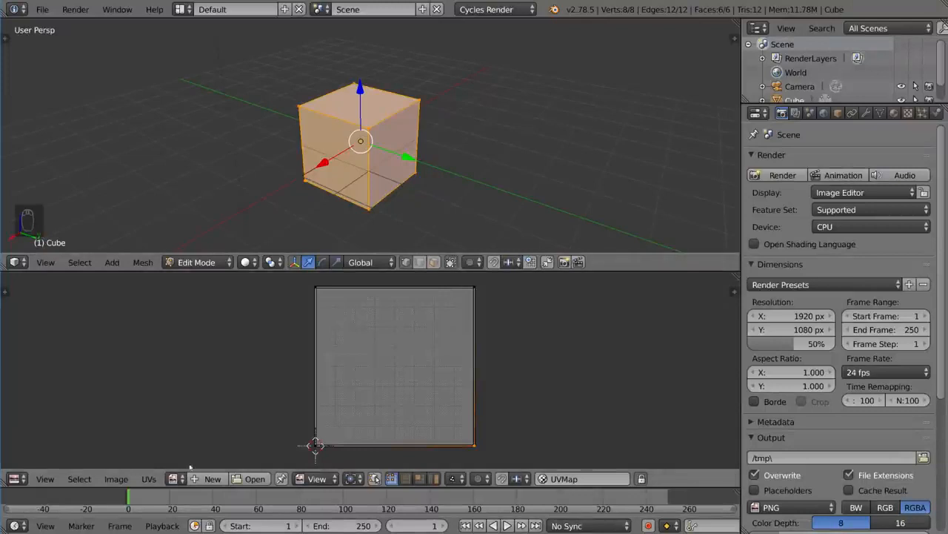
# - Create a new 2048 × 2048 UV Grid image named 'Uv test' in the image editor
pyautogui.click(212, 478)
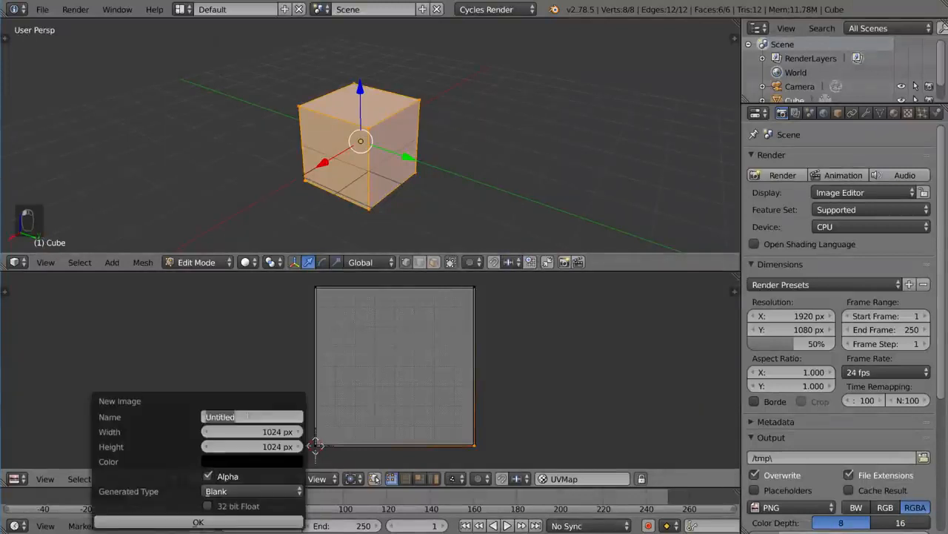
pyautogui.write('Uv test')
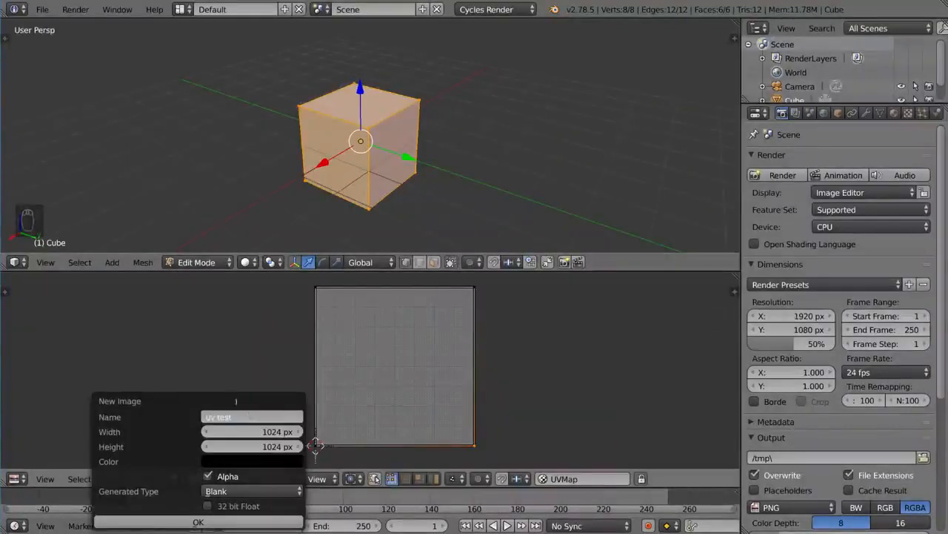
pyautogui.click(252, 431)
pyautogui.write('2048')
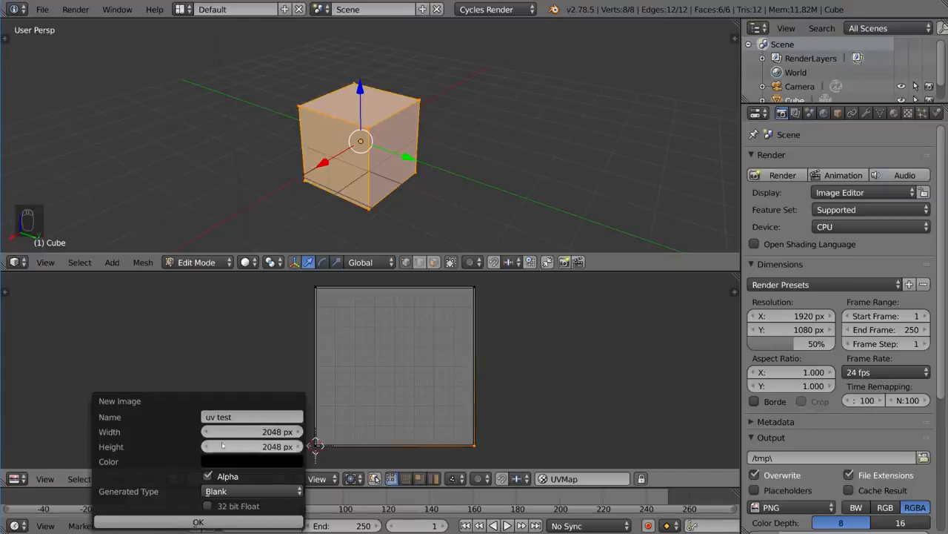
pyautogui.click(252, 491)
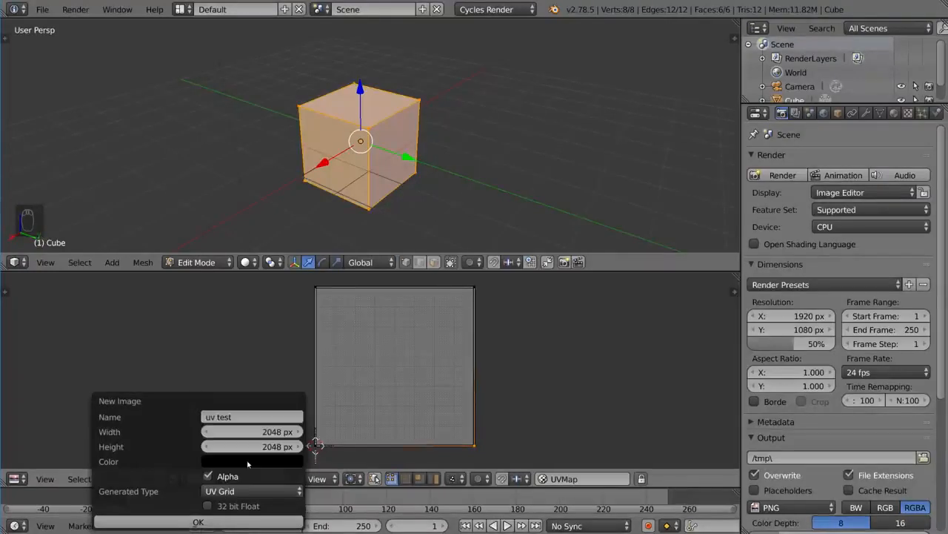
pyautogui.click(199, 522)
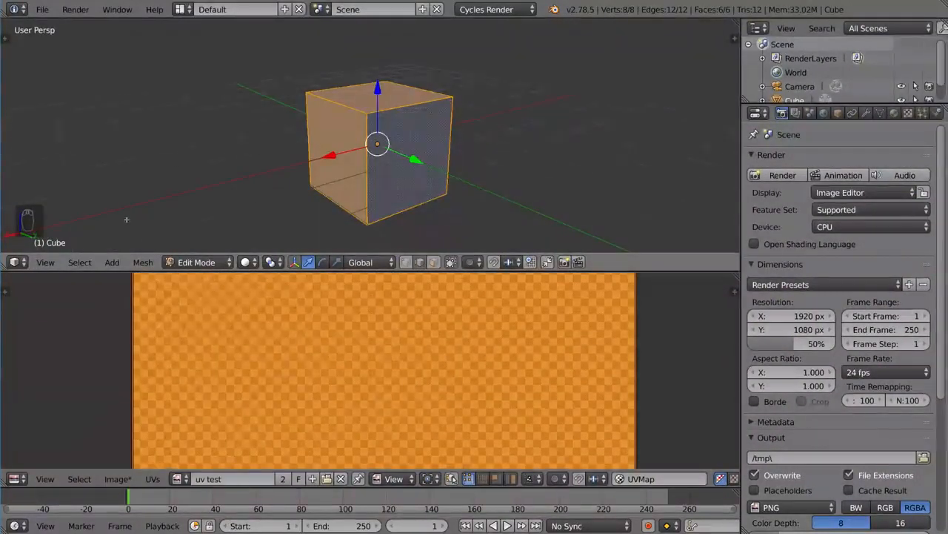
pyautogui.click(246, 260)
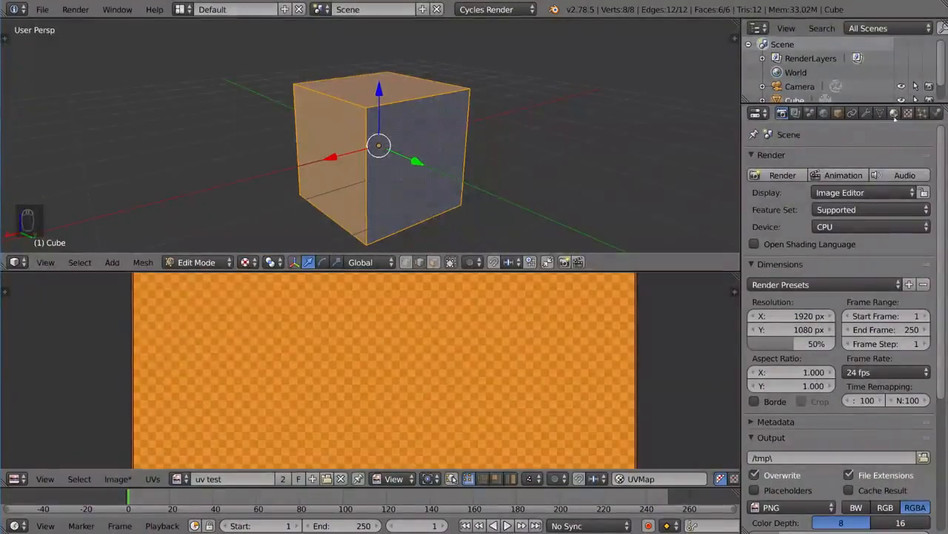
# - Make the cube's material colour an Image Texture using uv test, shown with Texture shading
pyautogui.click(894, 113)
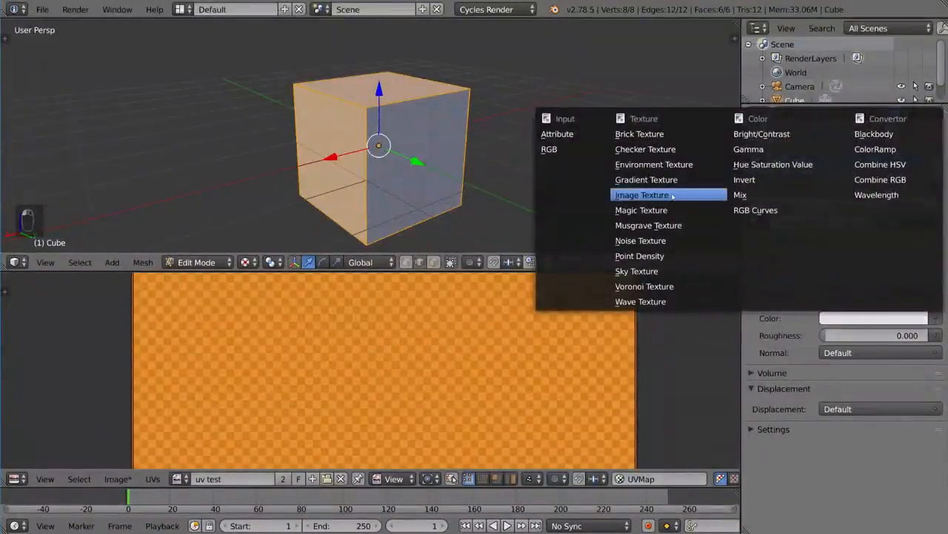
pyautogui.click(641, 194)
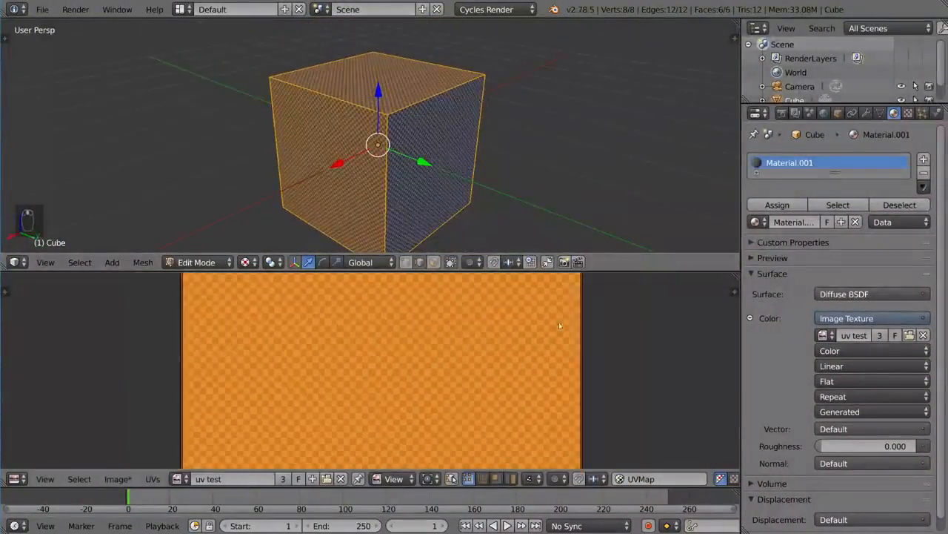
pyautogui.press('s')
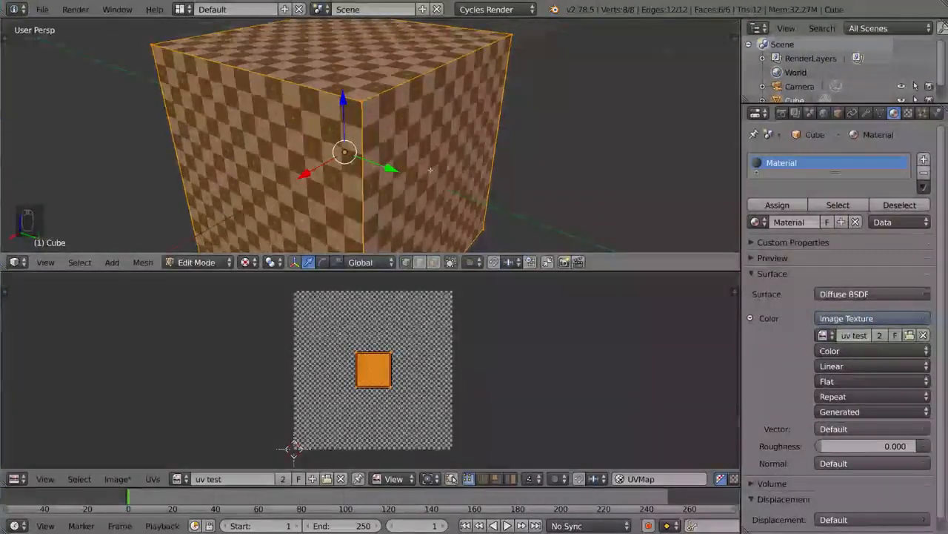
# - Re-unwrap the cube with Smart UV Project using its default settings
pyautogui.press('u')
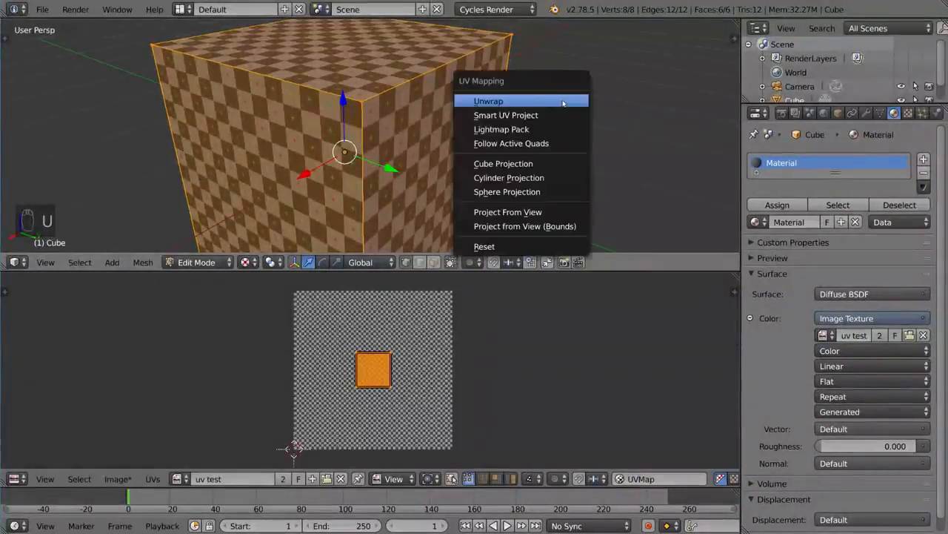
pyautogui.moveTo(507, 116)
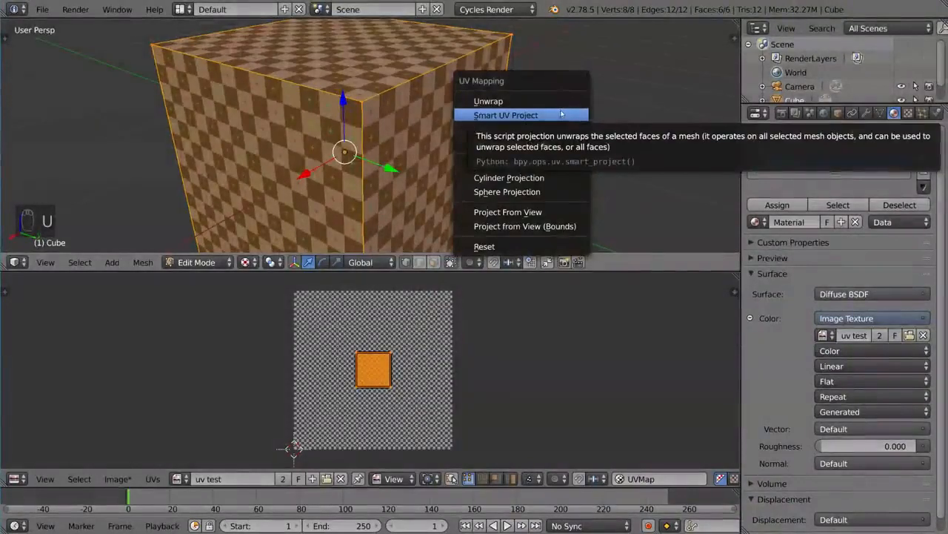
pyautogui.click(506, 115)
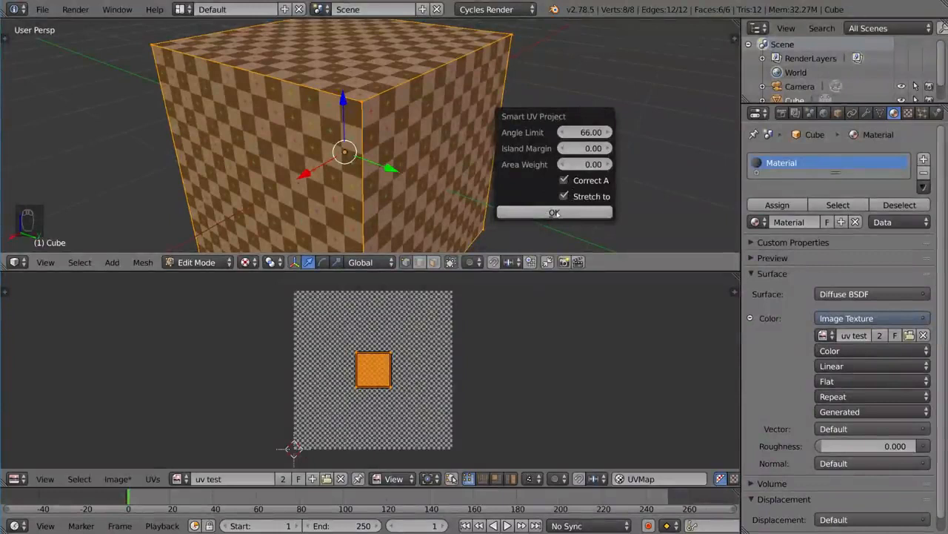
pyautogui.click(554, 214)
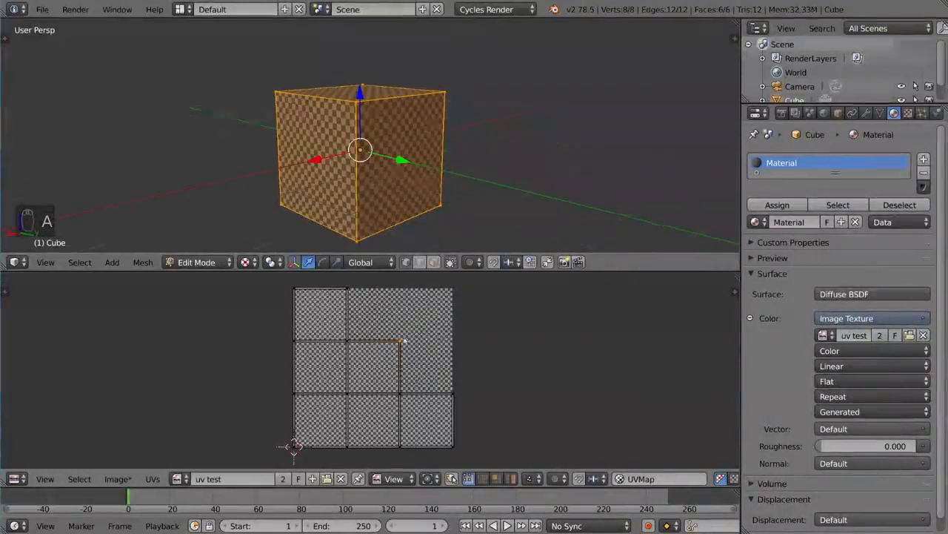
pyautogui.press('ctrl+tab')
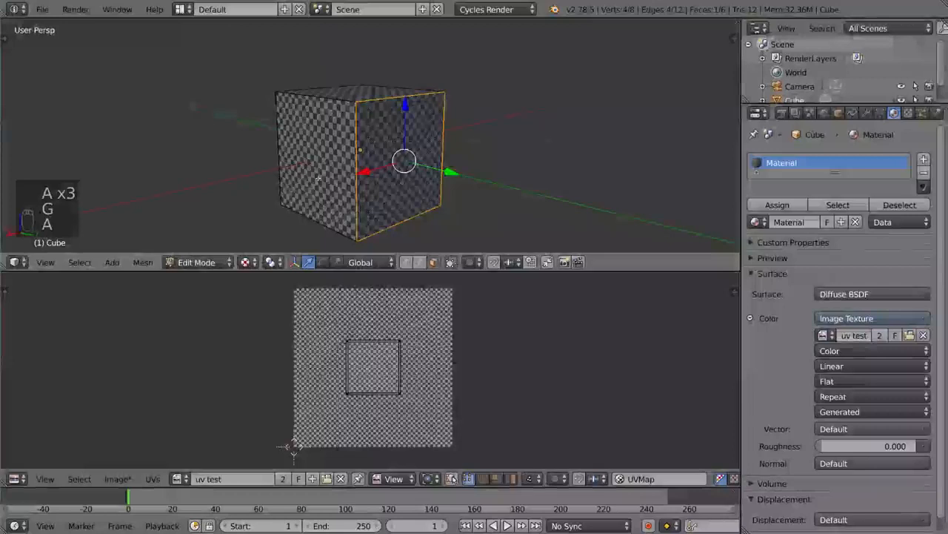
pyautogui.press('a')
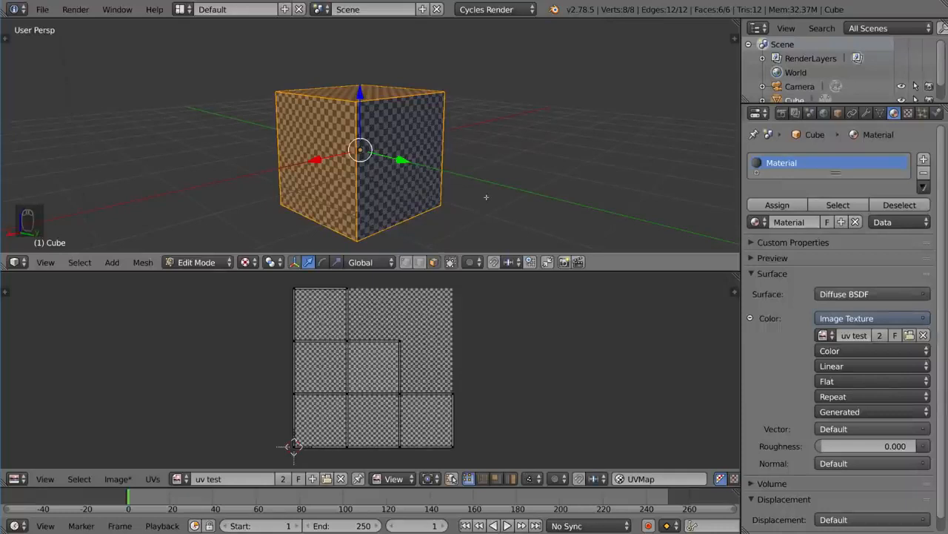
# - Switch the mesh select mode to Edge
pyautogui.press('ctrl+tab')
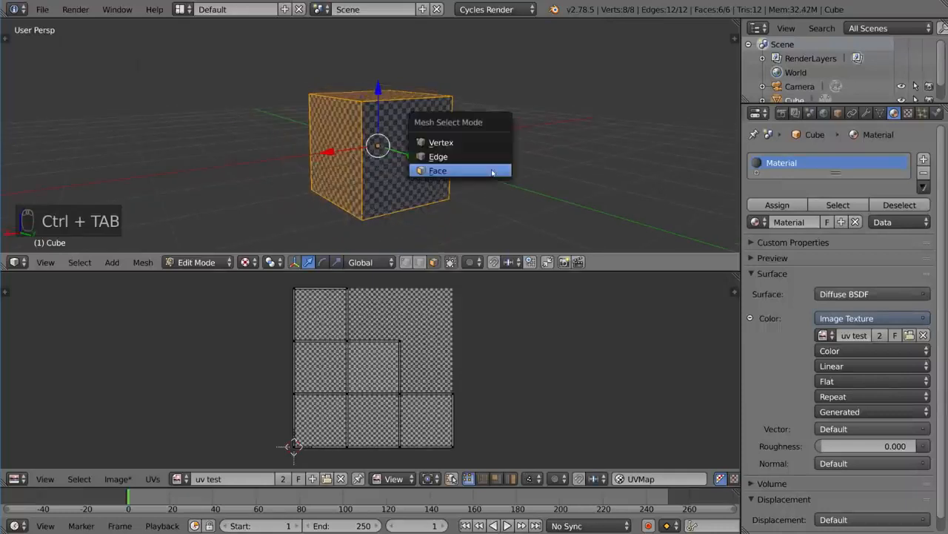
pyautogui.click(437, 170)
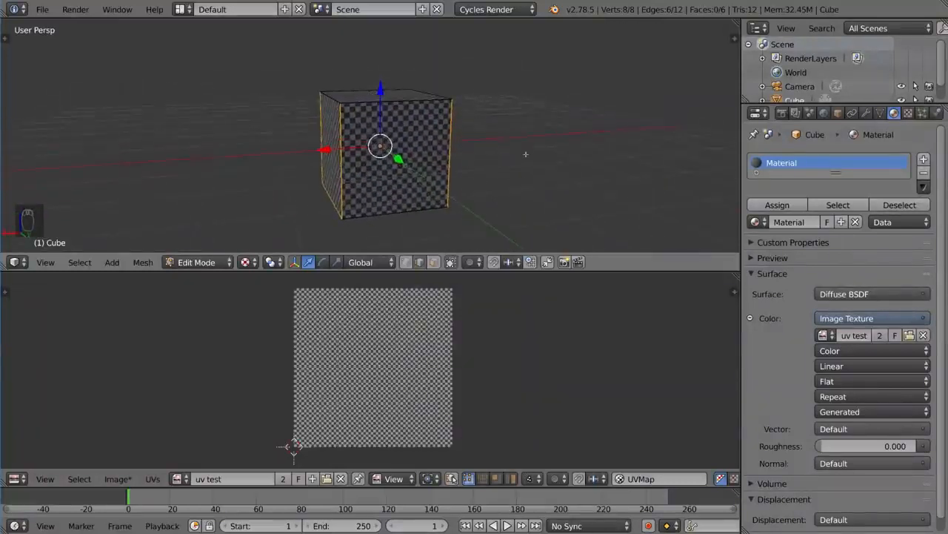
# - Mark the selected cube edges as UV seams
pyautogui.press('ctrl+e')
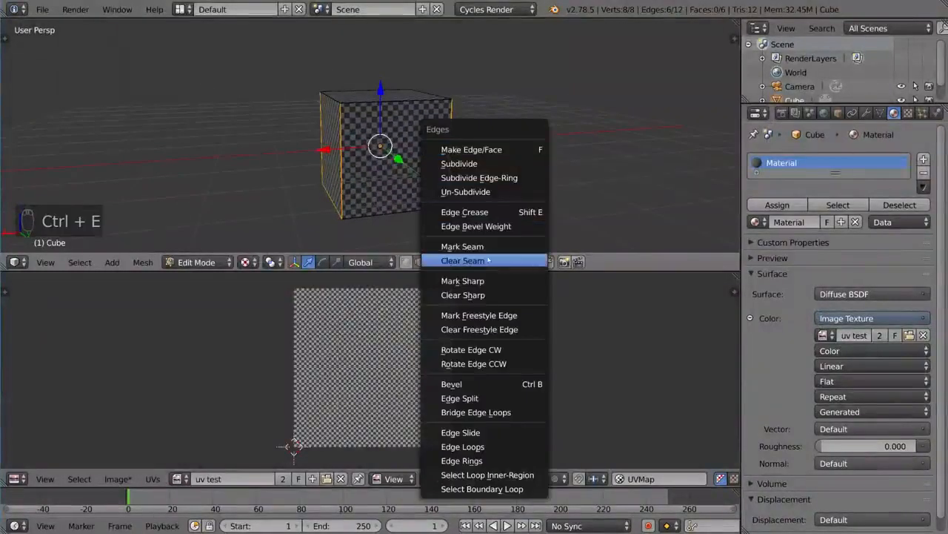
pyautogui.moveTo(462, 246)
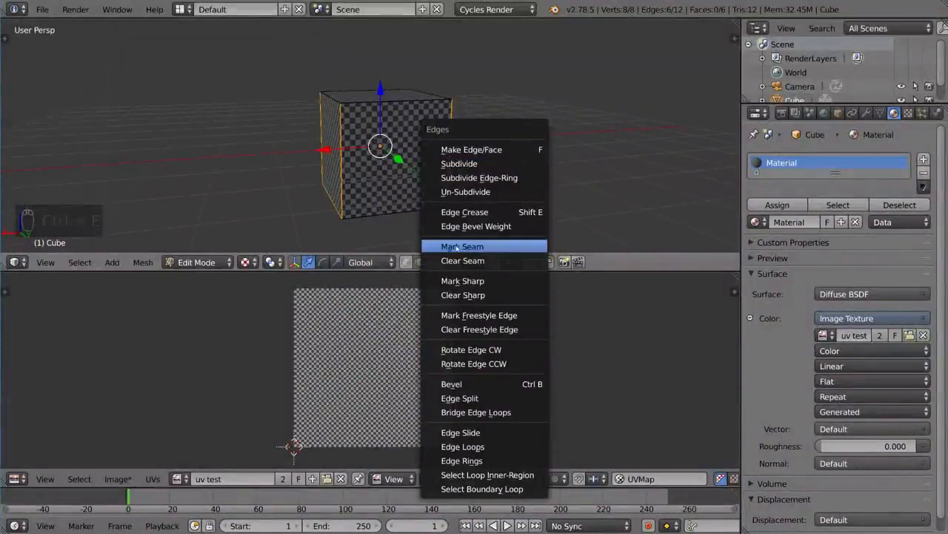
pyautogui.moveTo(463, 246)
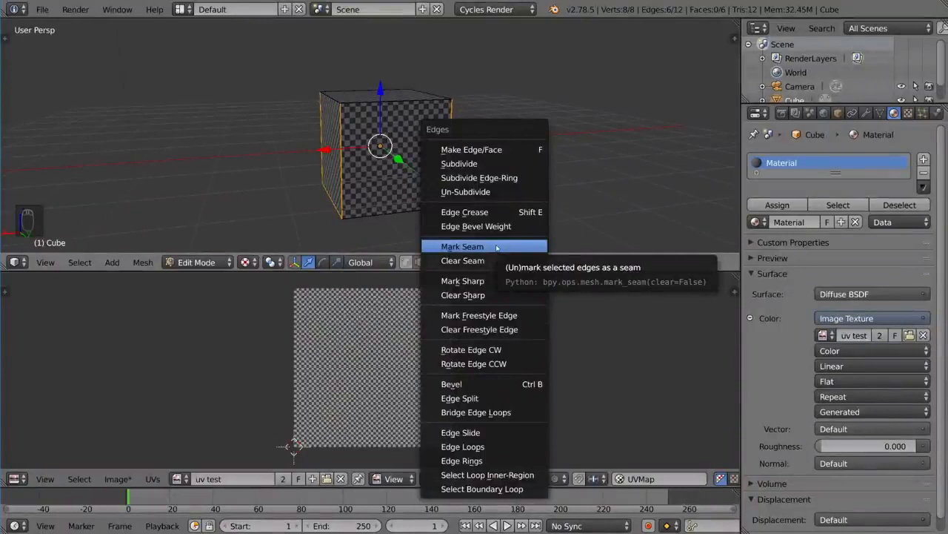
pyautogui.moveTo(495, 246)
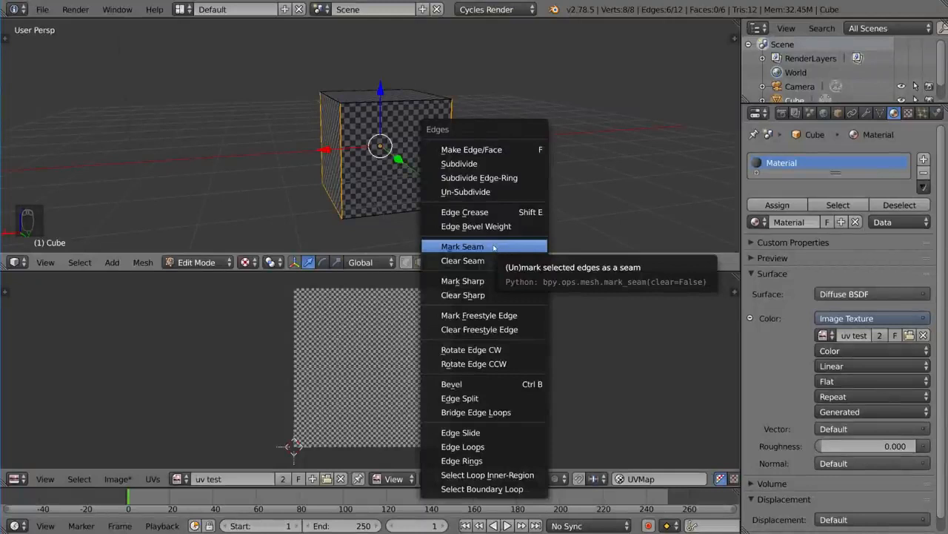
pyautogui.click(462, 246)
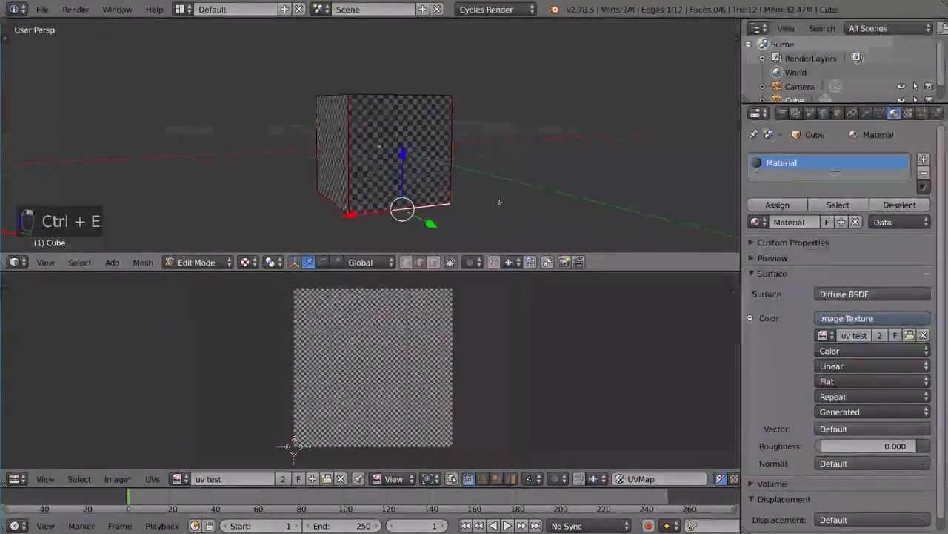
# - Select the whole cube and unwrap it along the marked seams
pyautogui.press('a')
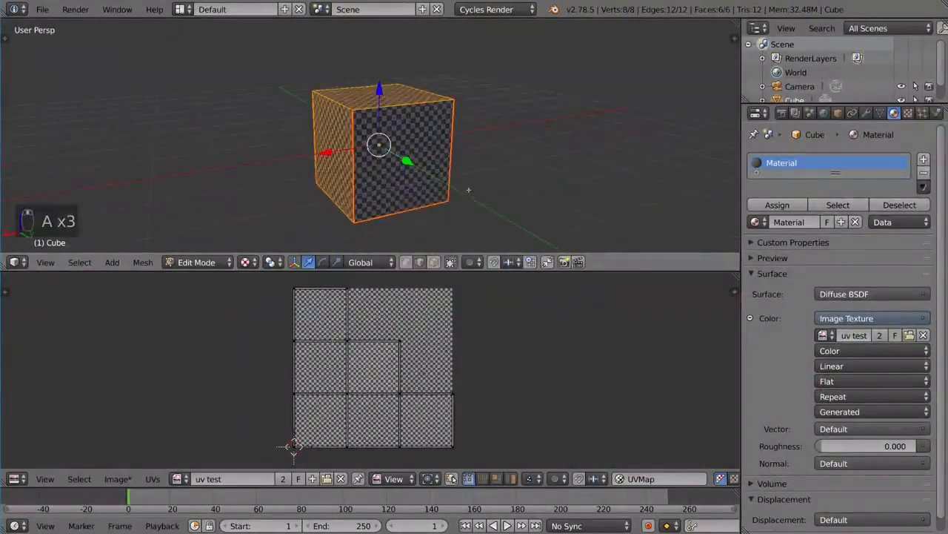
pyautogui.press('u')
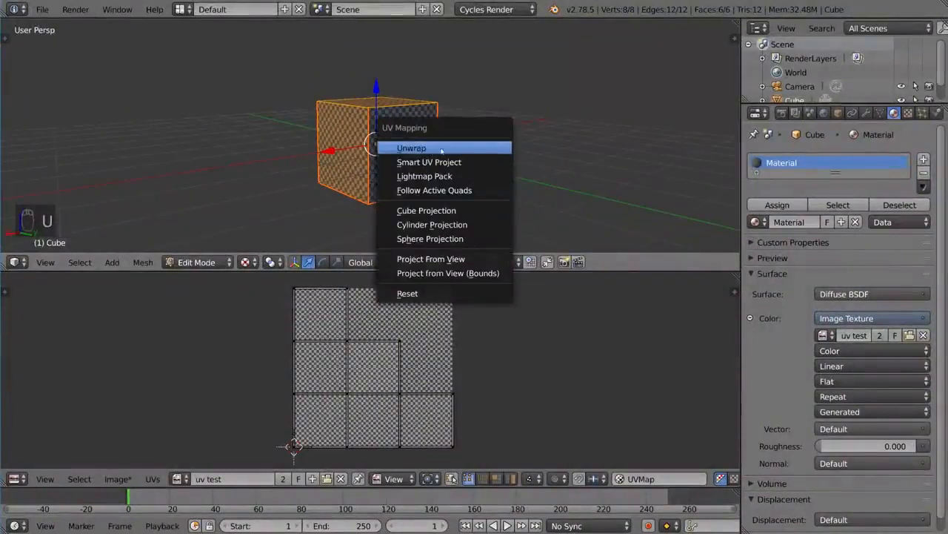
pyautogui.click(412, 148)
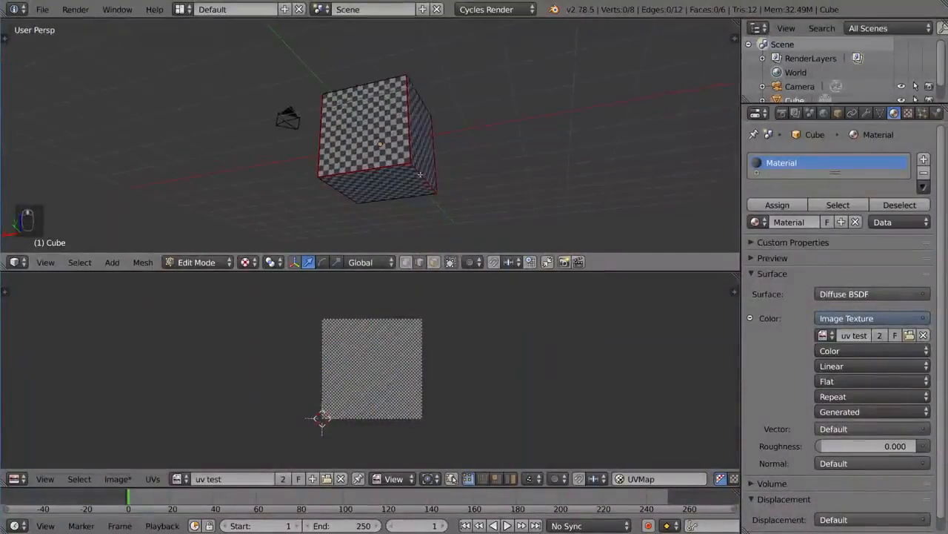
# - Mark the selected bottom edges as seams and unwrap the whole cube into connected face squares
pyautogui.press('ctrl+tab')
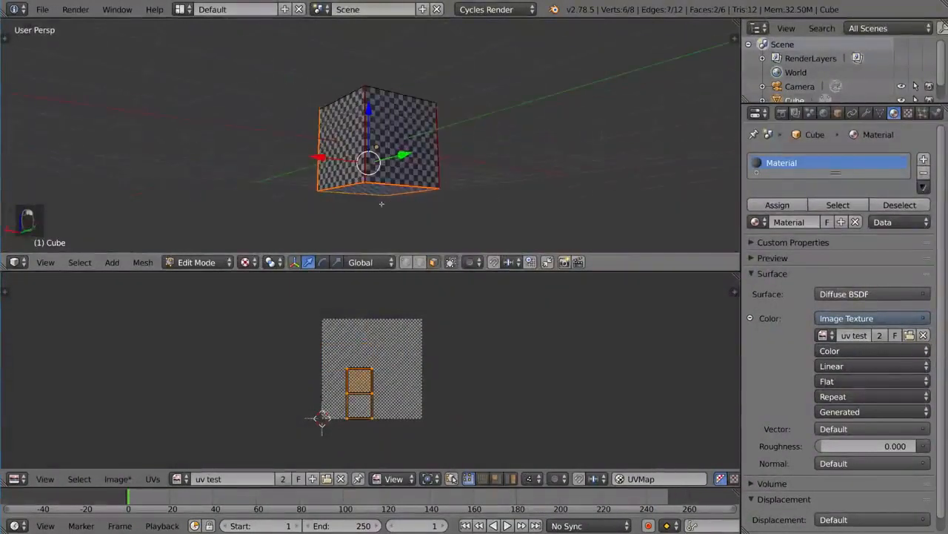
pyautogui.press('ctrl+tab')
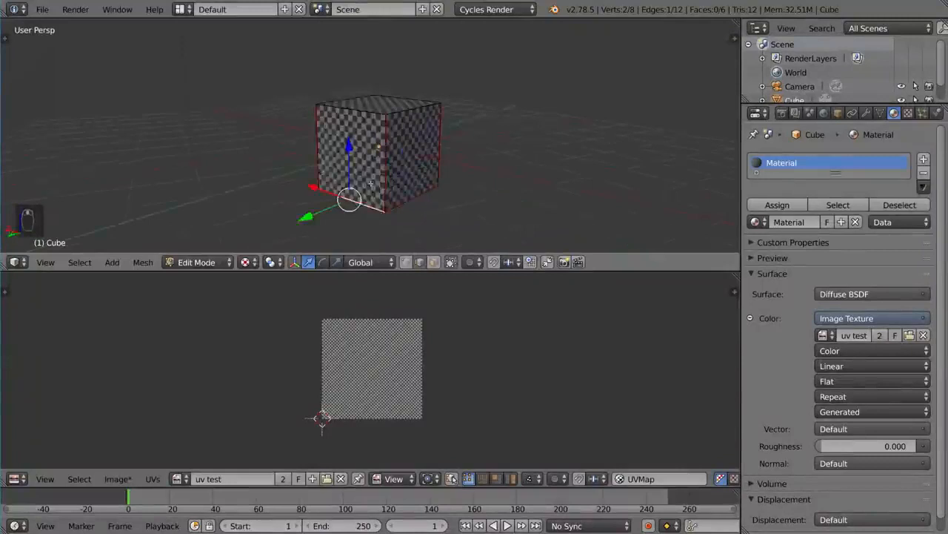
pyautogui.press('a')
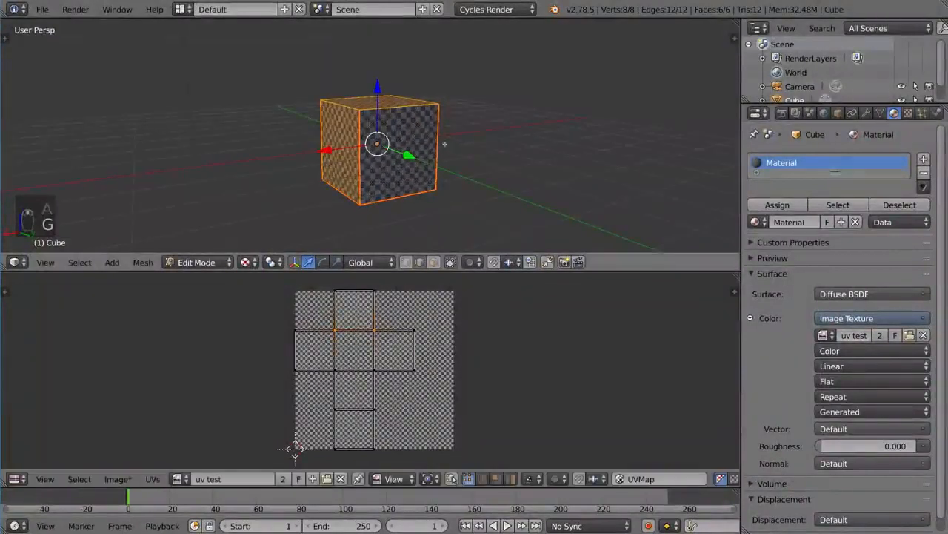
# - Select all faces, centre the six-square cross on the grid and maximize the UV editor
pyautogui.press('ctrl+tab')
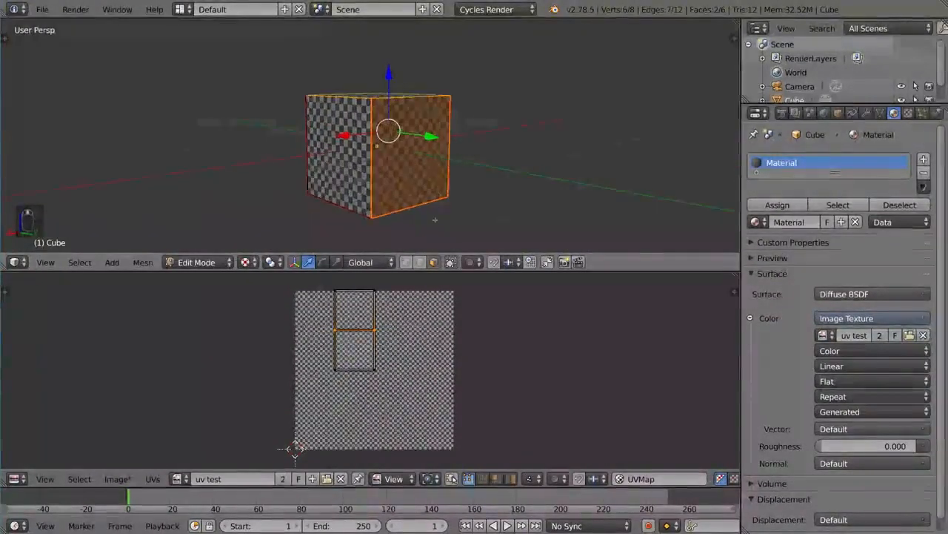
pyautogui.press('a')
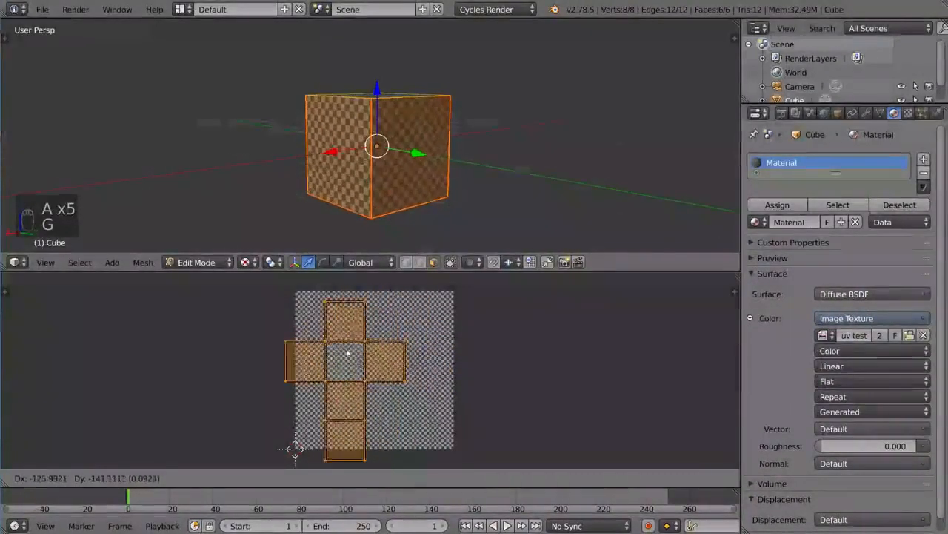
pyautogui.moveTo(344, 360); pyautogui.dragTo(377, 341)
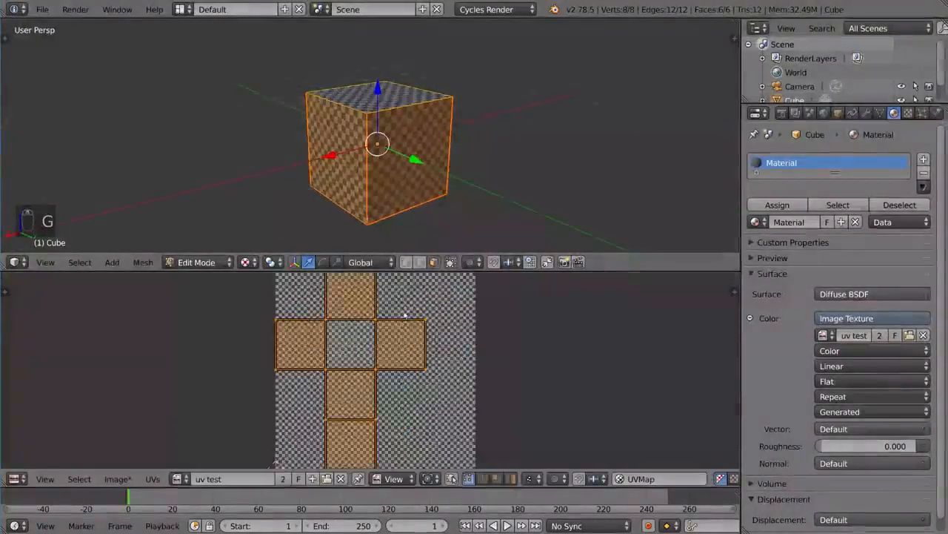
pyautogui.press('ctrl+space')
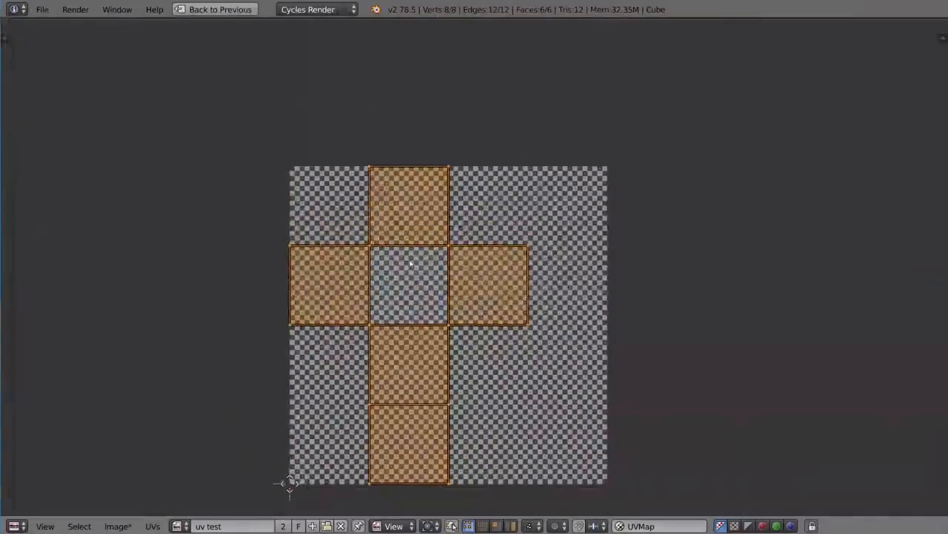